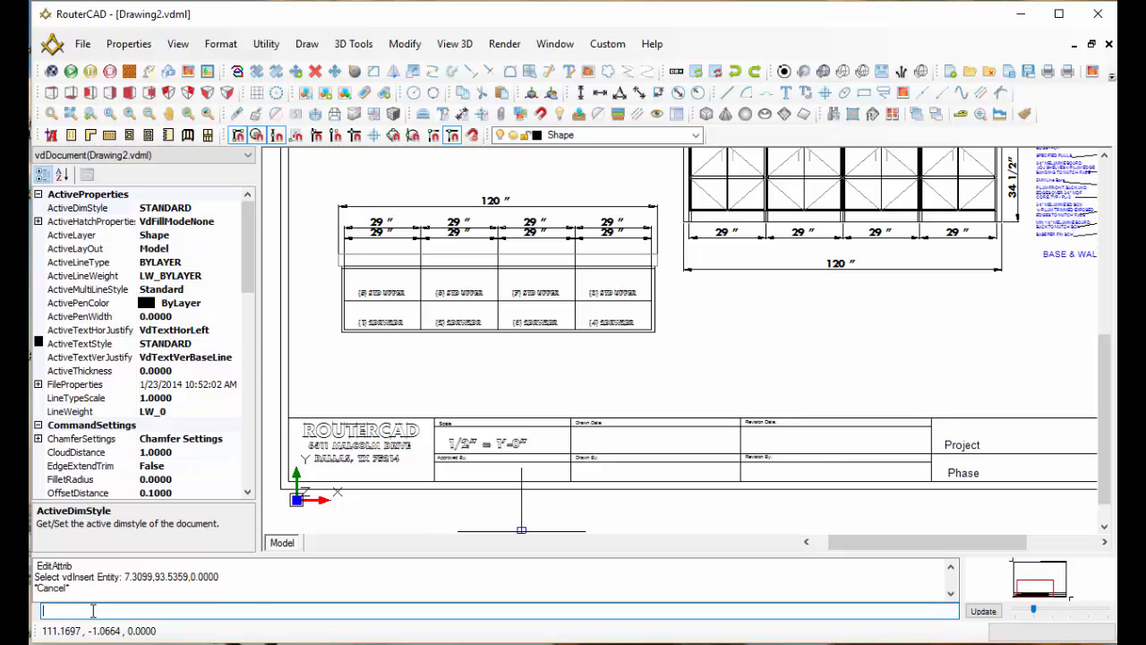
Open Edit Attributes for the cabinet drawing's title block using the EditAttrib command.
text(edit)
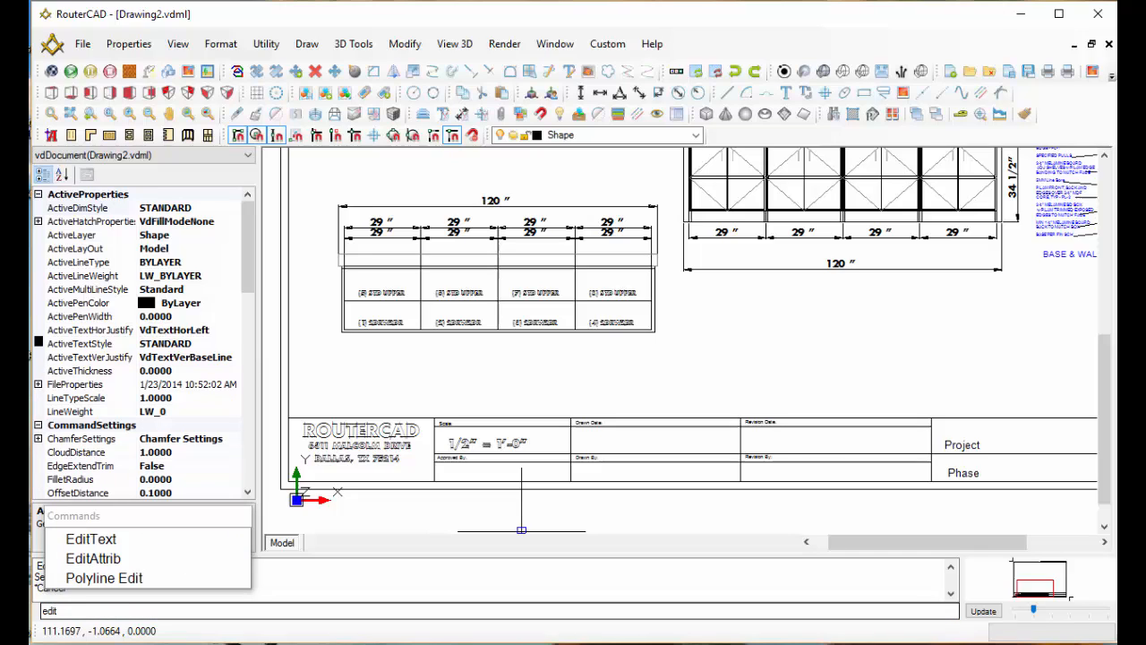
click(93, 558)
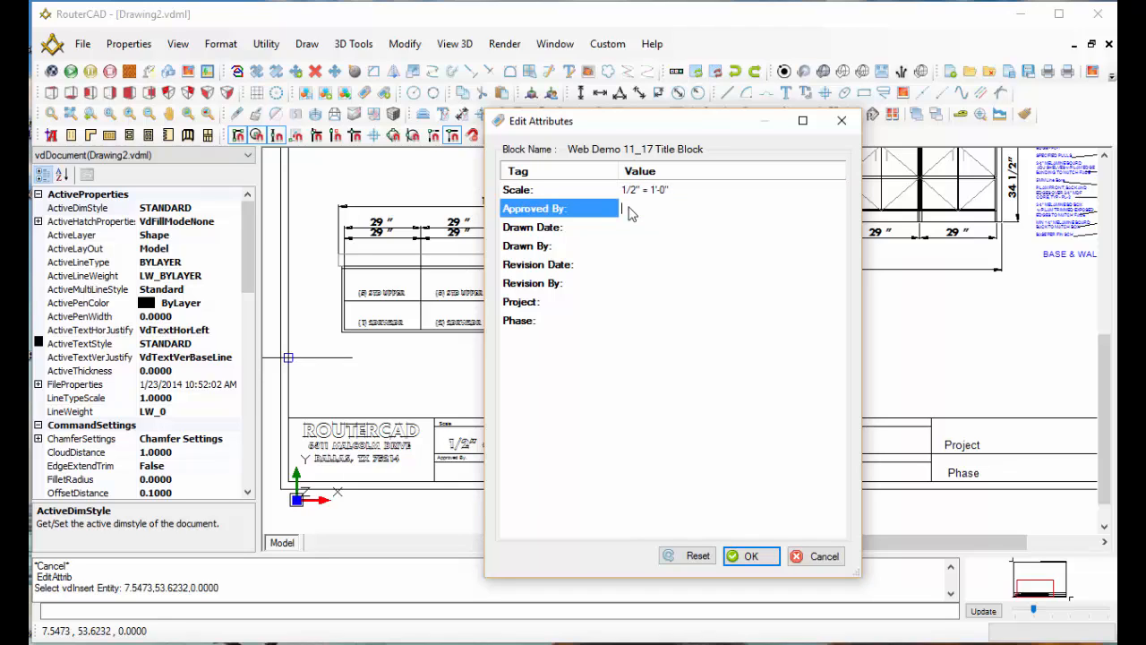
Enter AWS as approver and 5/12/2016 as the drawn date.
text(AWS)
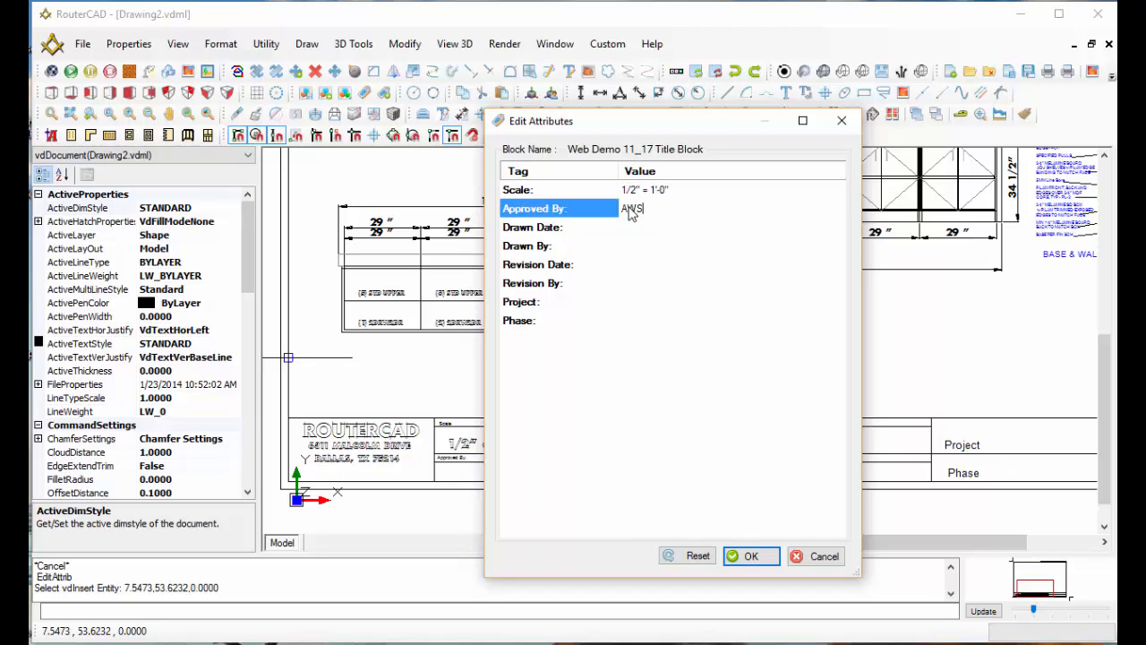
click(647, 227)
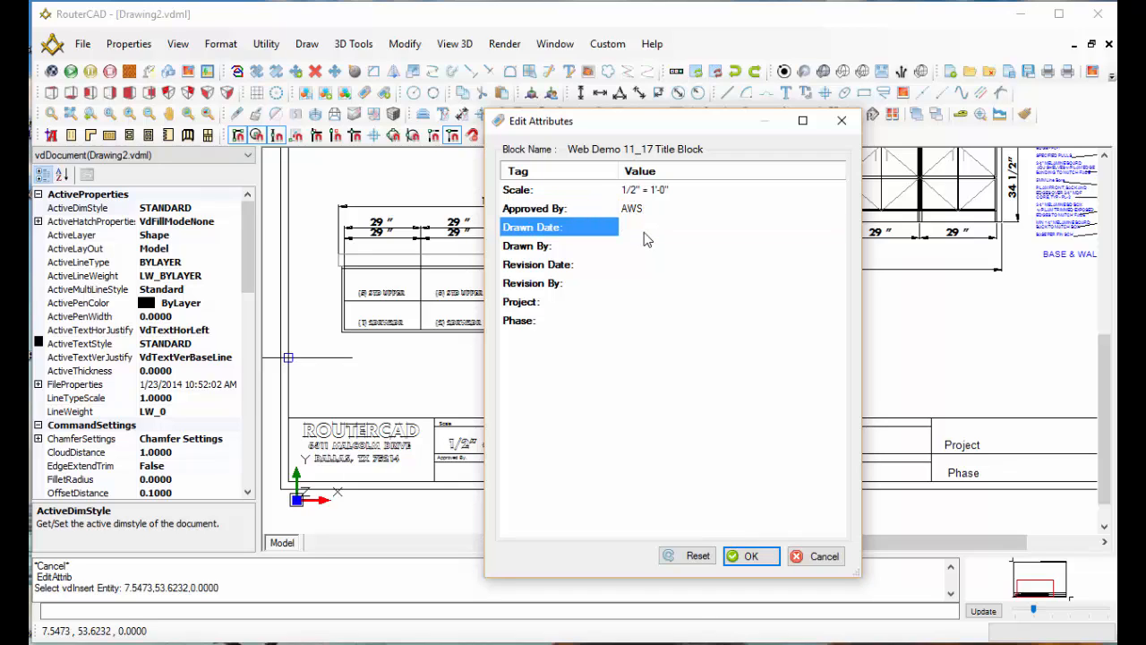
text(5/12)
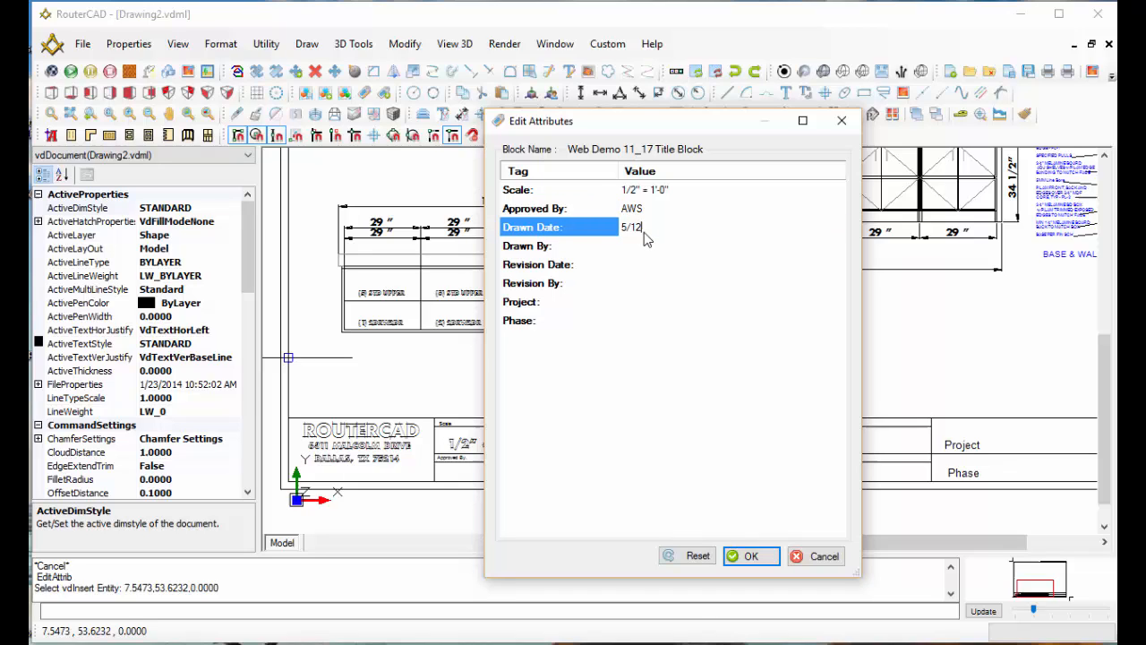
text(/20)
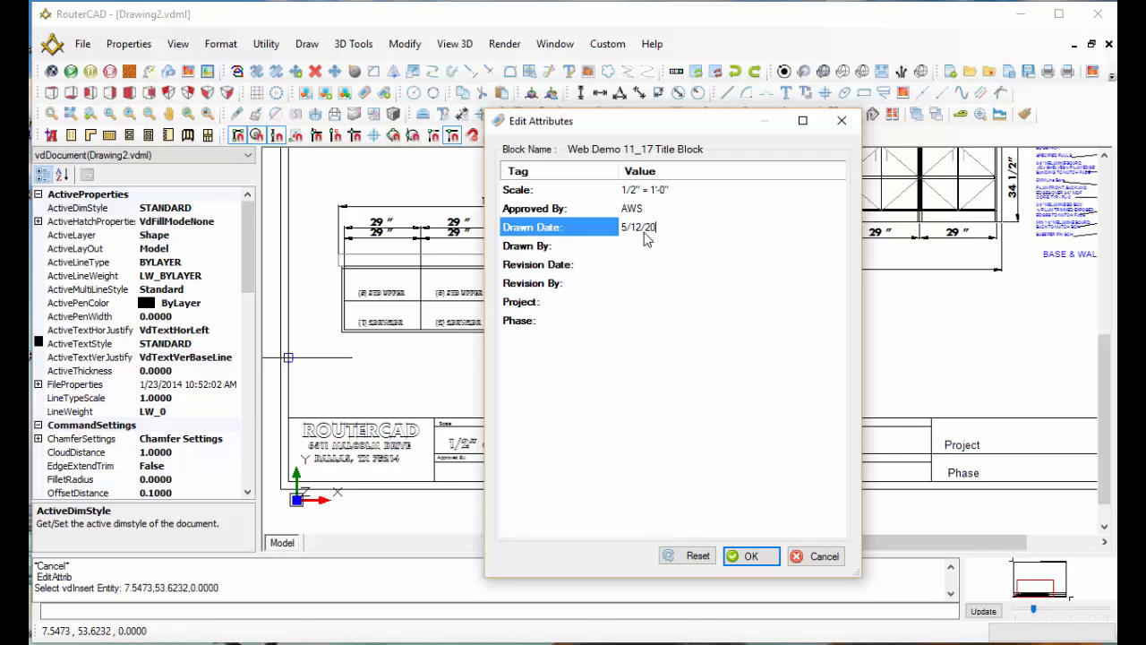
text(16)
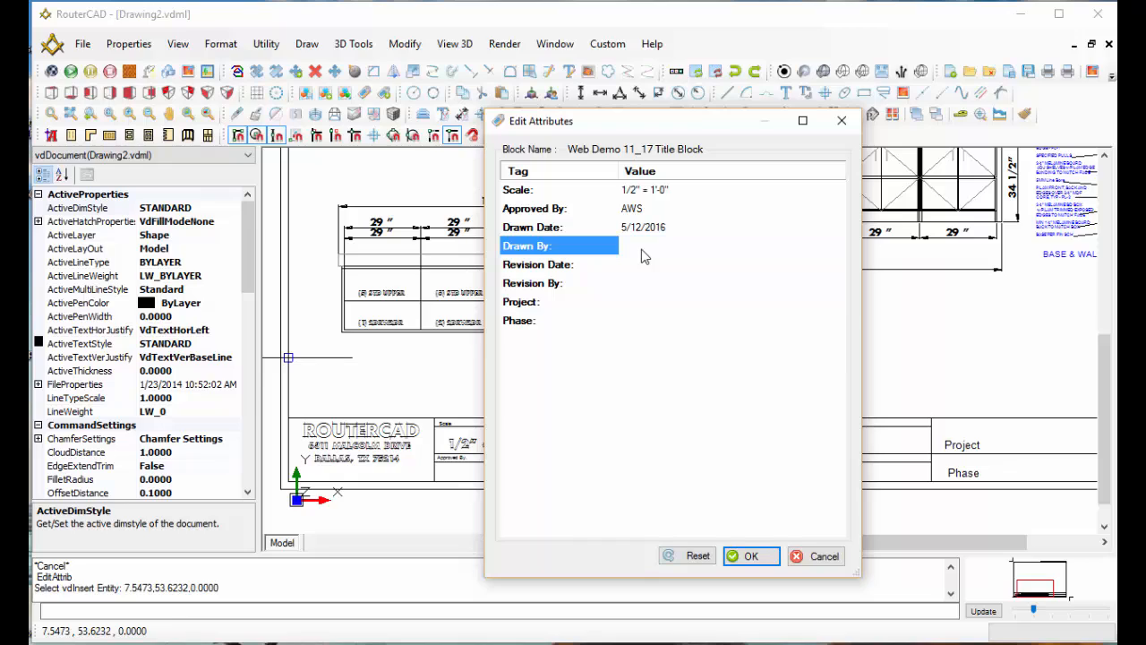
Enter LRC as drawer and 5/12/2016 as the revision date.
text(LRC)
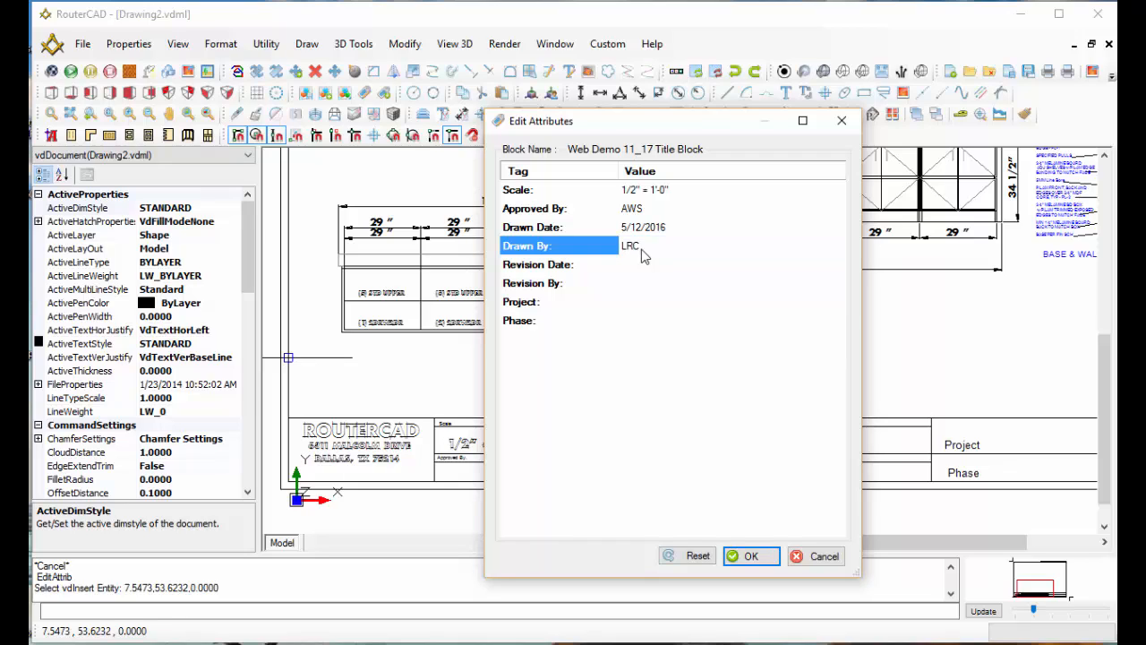
click(537, 264)
text(5/12)
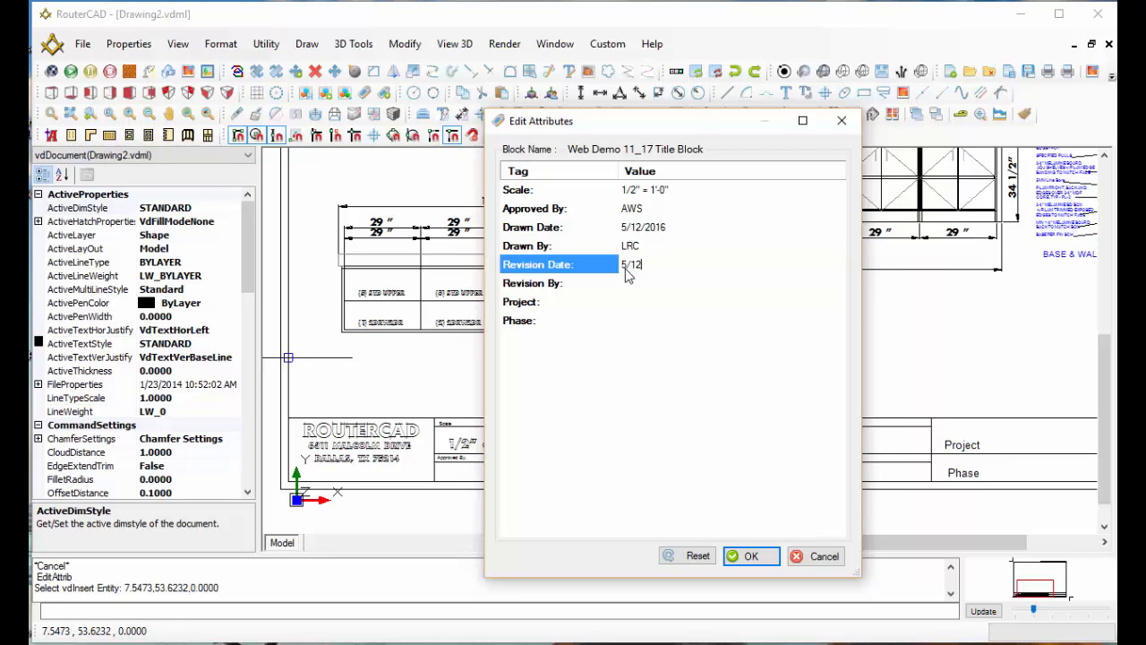
text(/20)
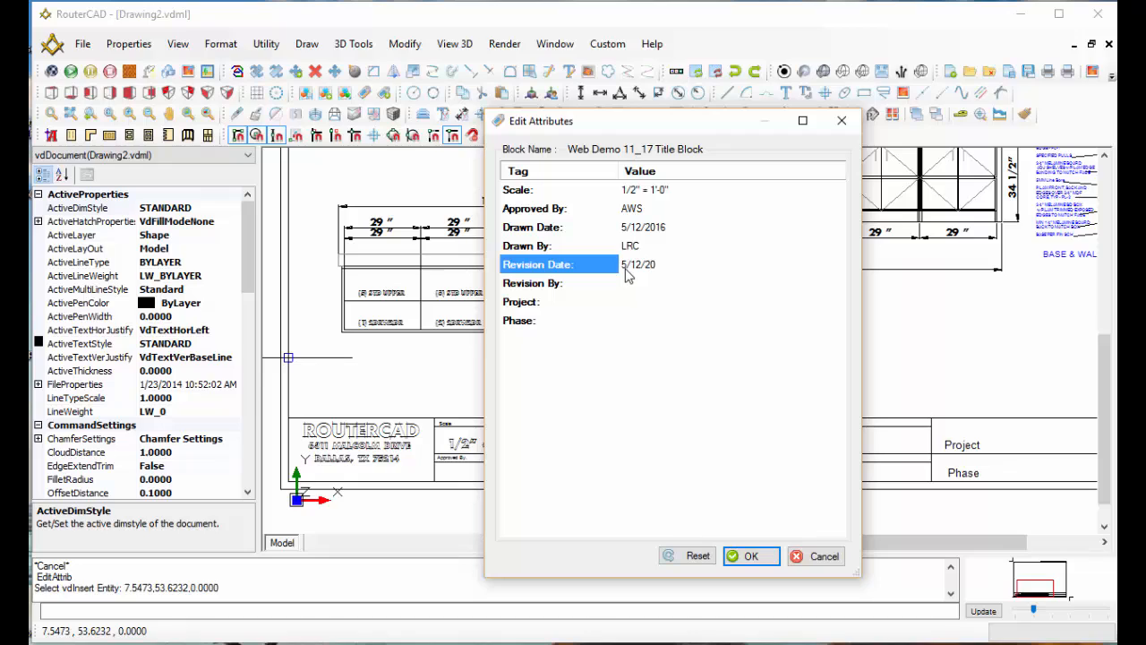
text(16)
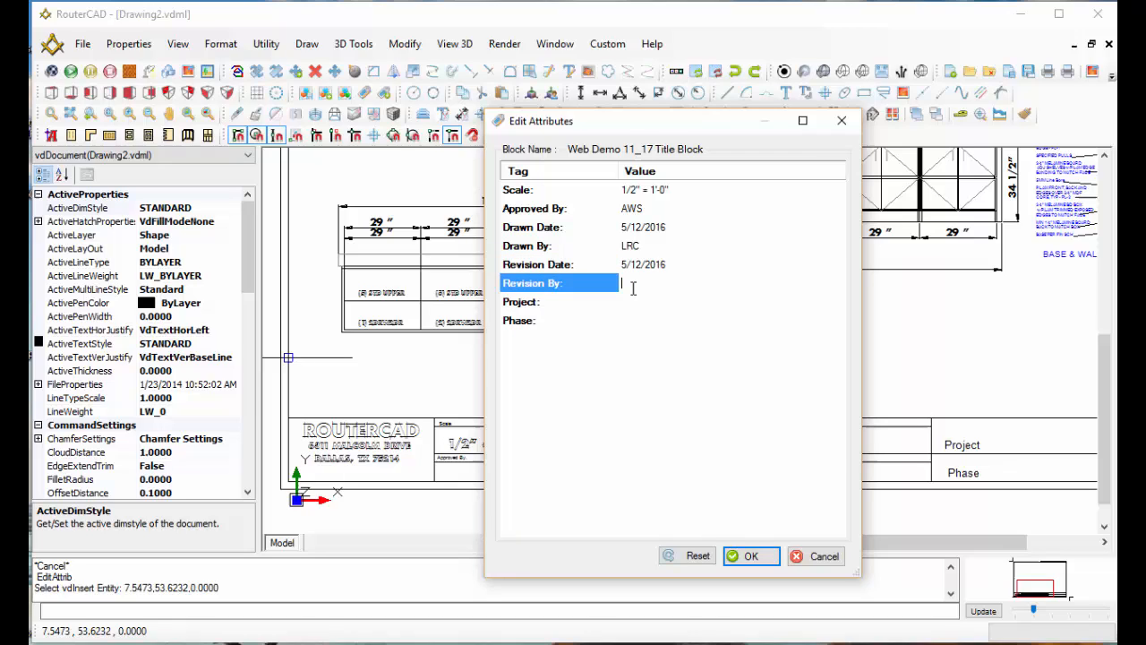
Enter LRC as reviser and Custom Cabinets as the project.
text(LRC)
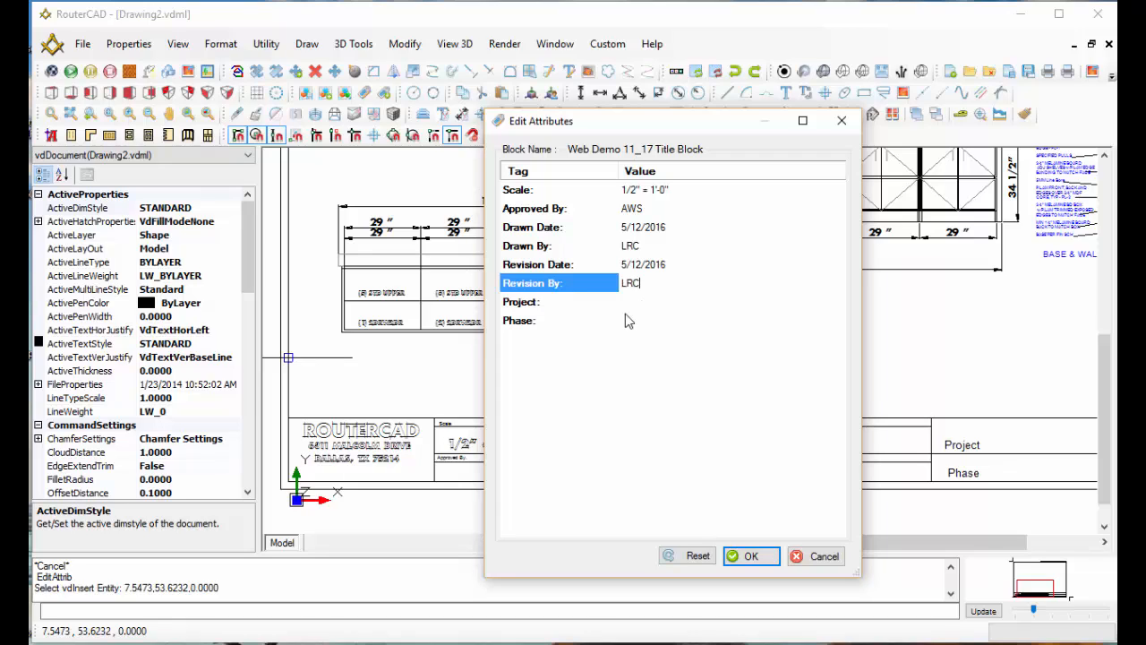
click(559, 300)
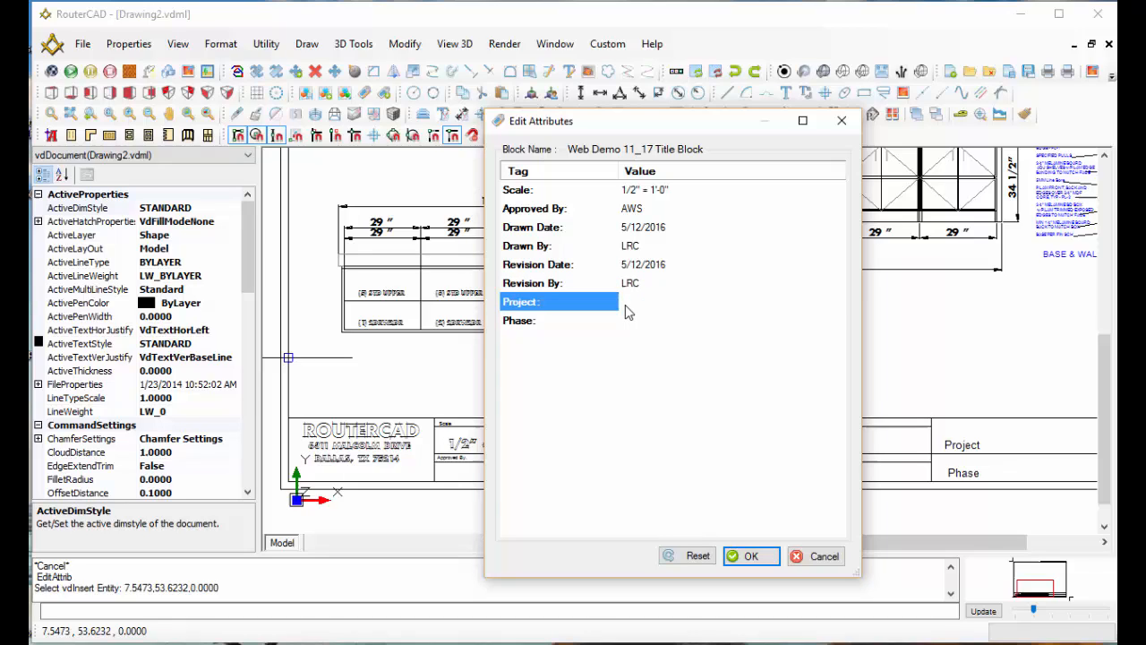
text(Cust)
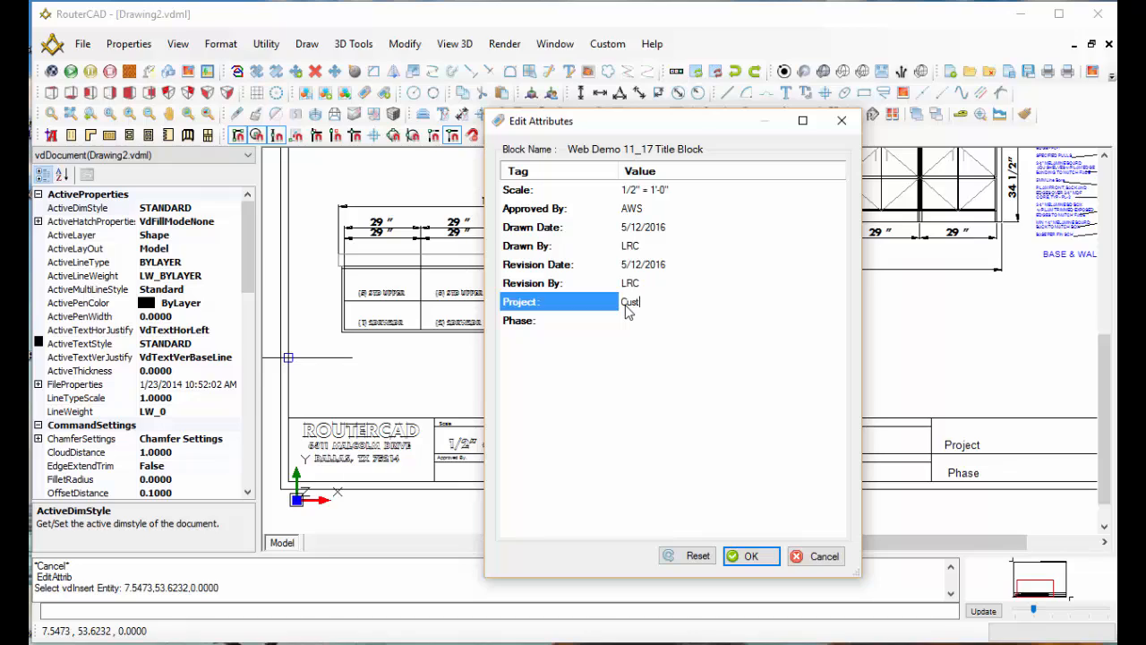
text(om)
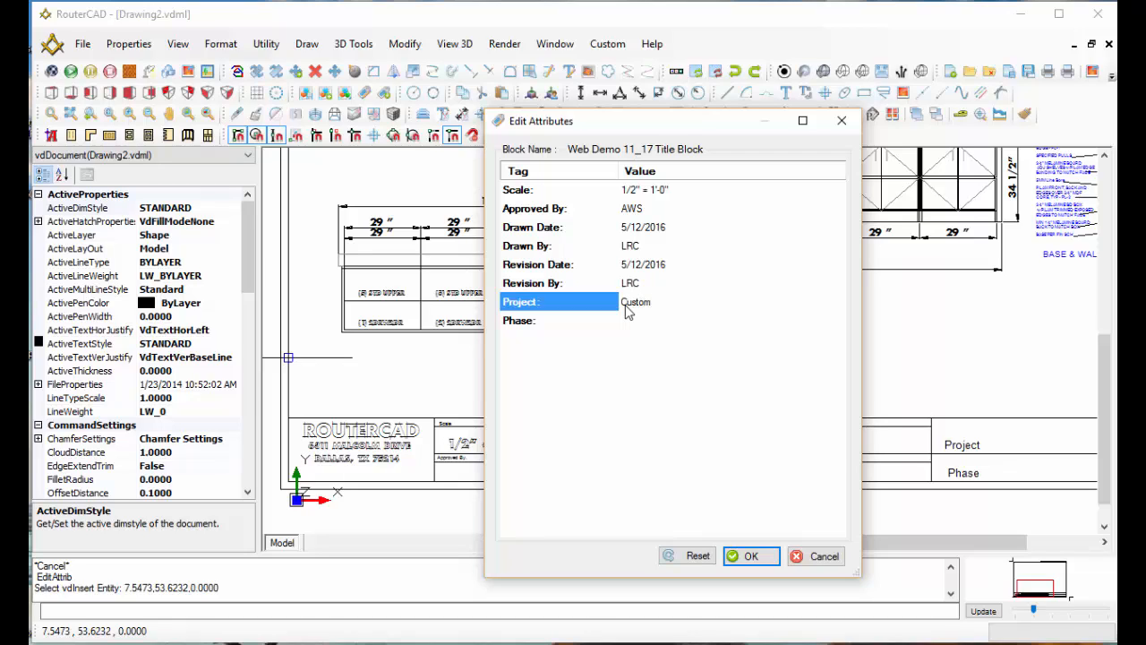
text(Cabinets)
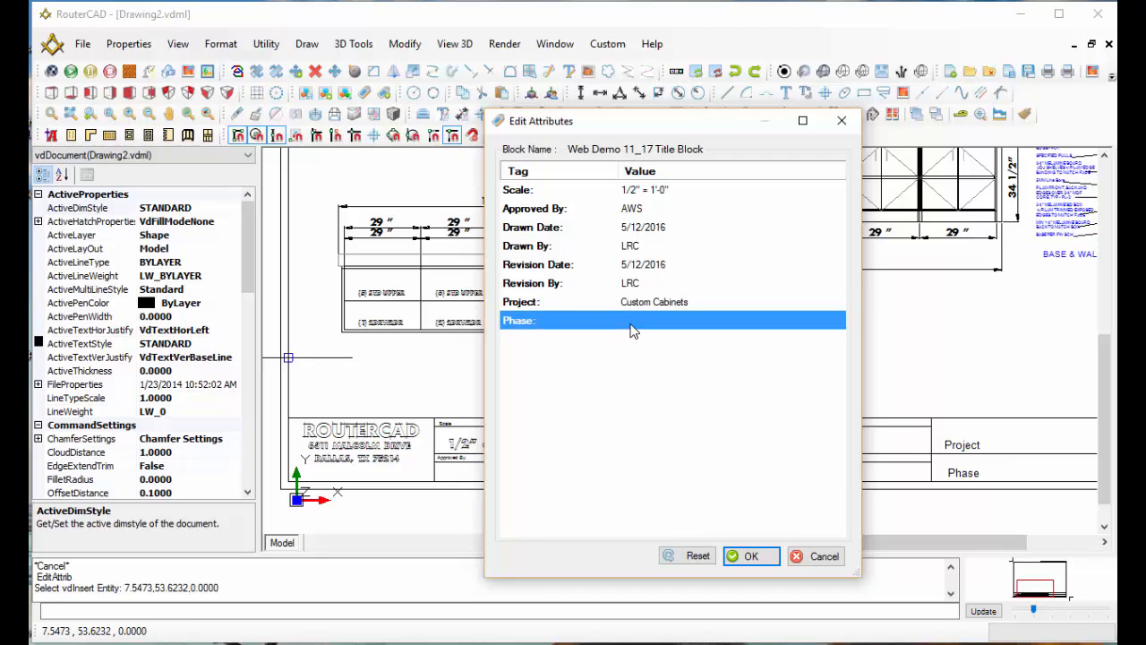
Set the phase to Approval and apply the attribute values to the title block.
click(725, 321)
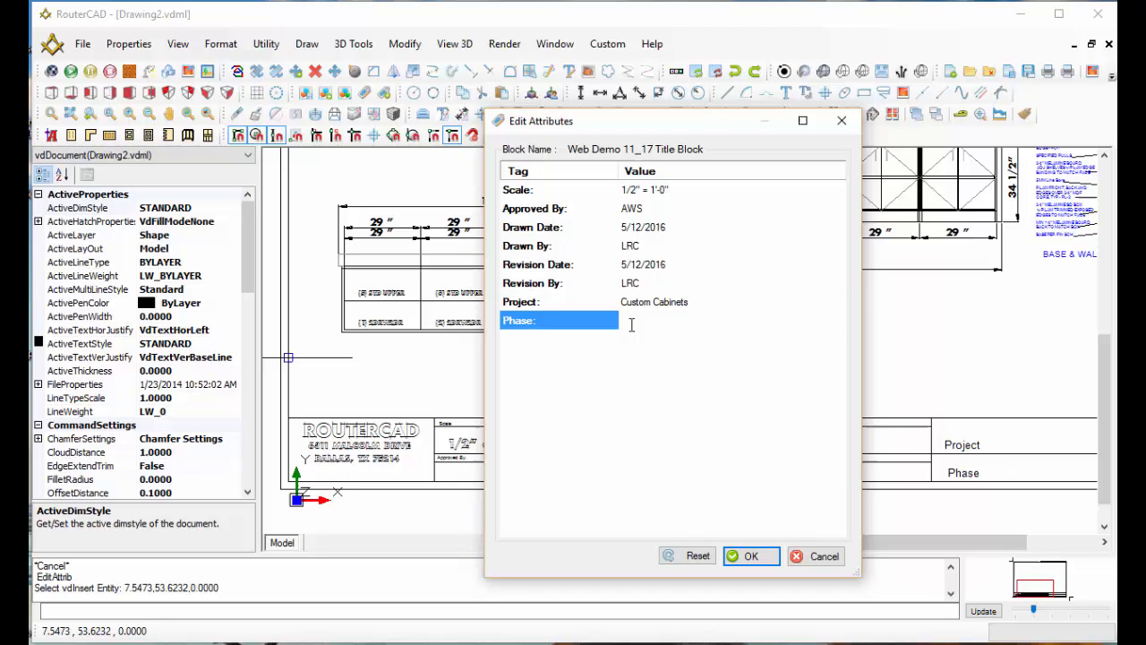
text(Appro)
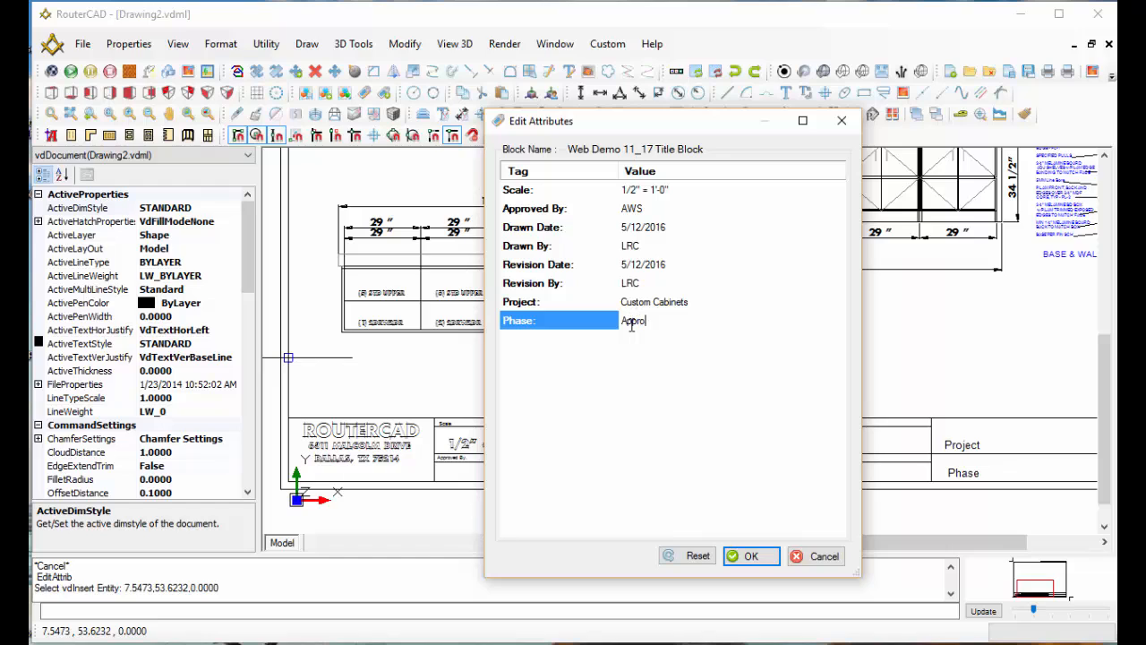
text(val)
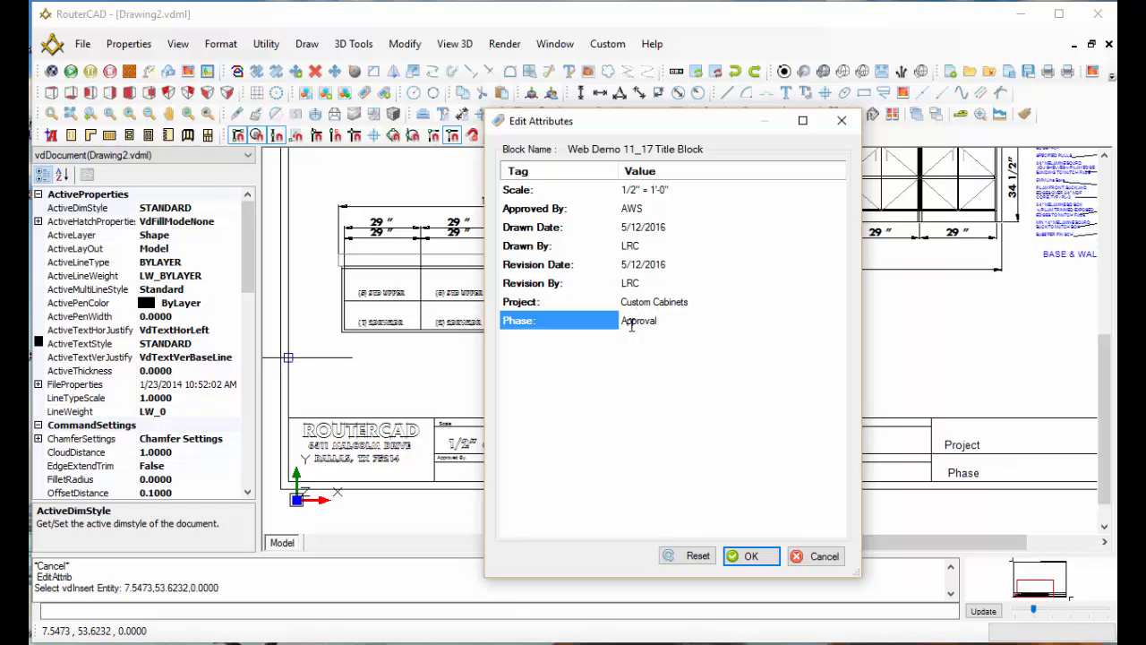
click(750, 556)
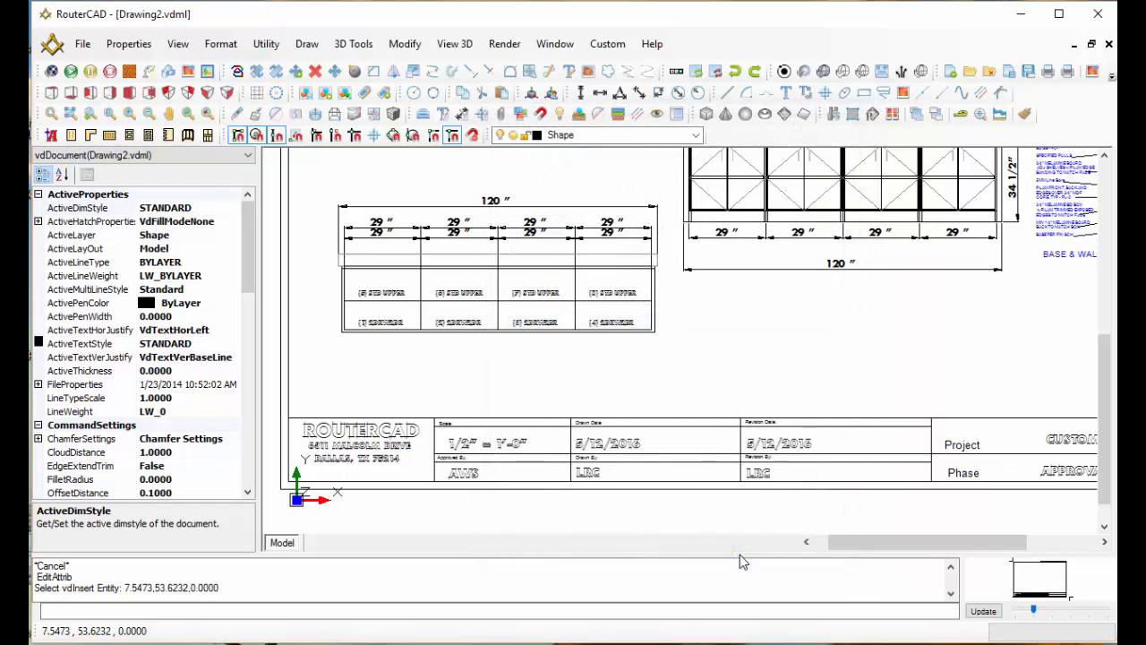